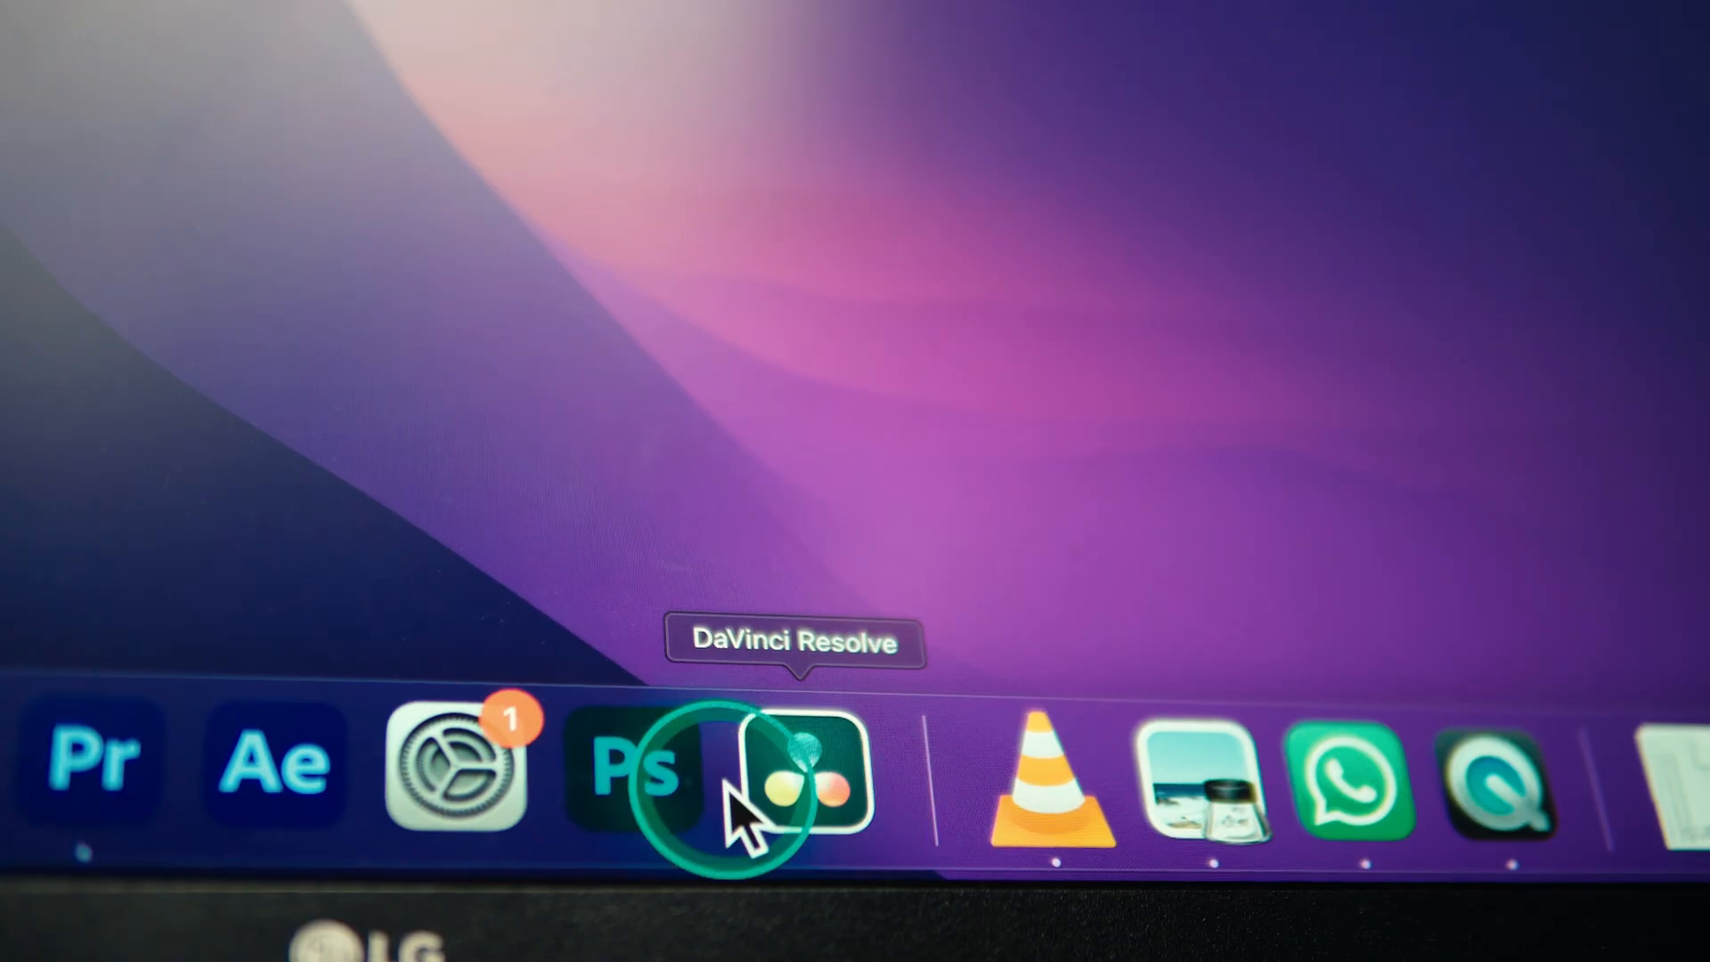
# Launch DaVinci Resolve 19 from its Dock icon to bring up the startup splash screen.
pyautogui.click(796, 763)
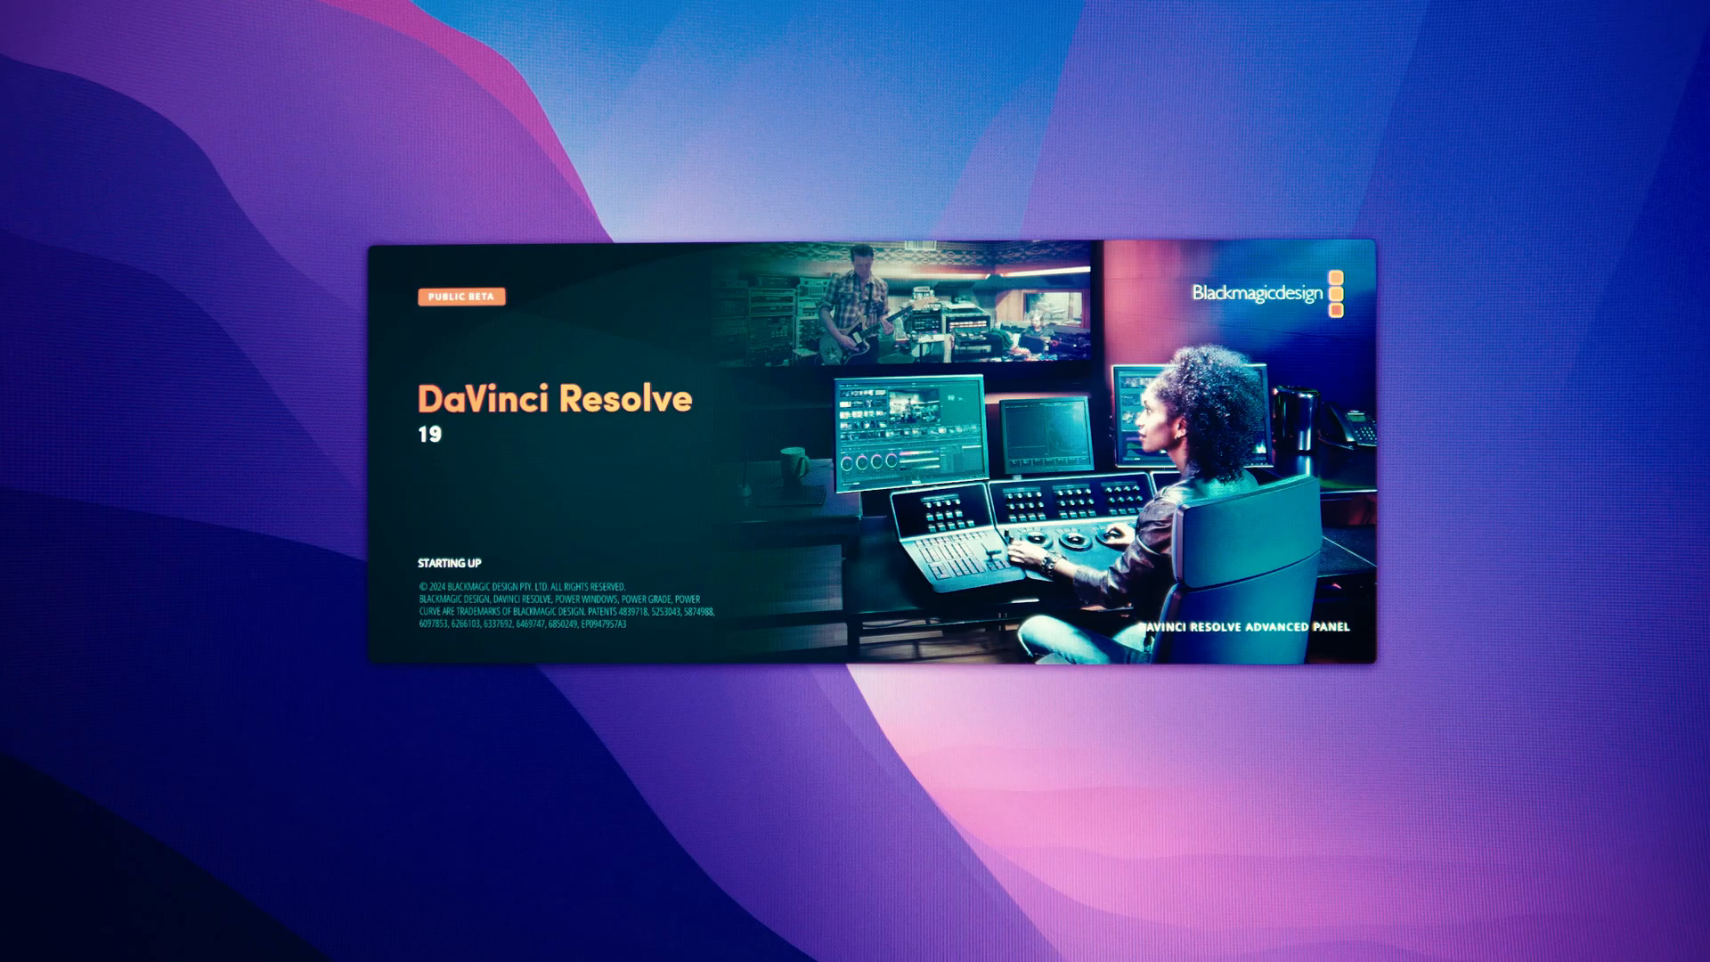